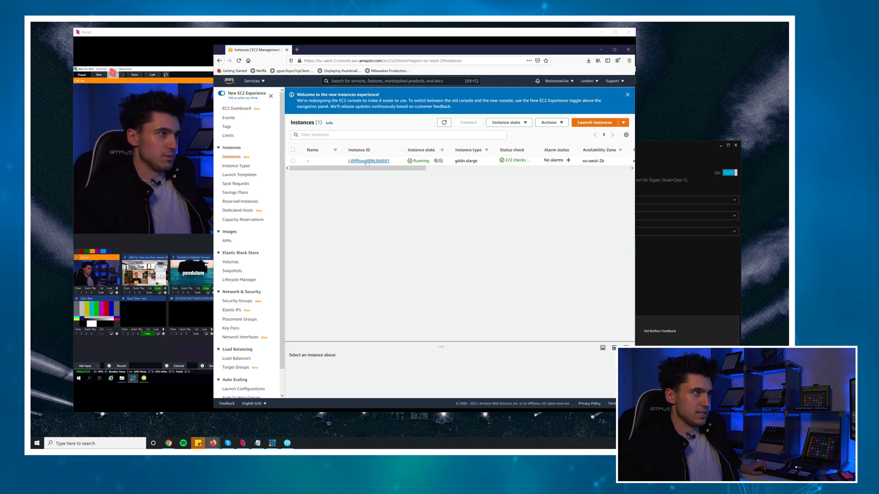
Reach the running instance's security group and begin editing its inbound rules
click(368, 160)
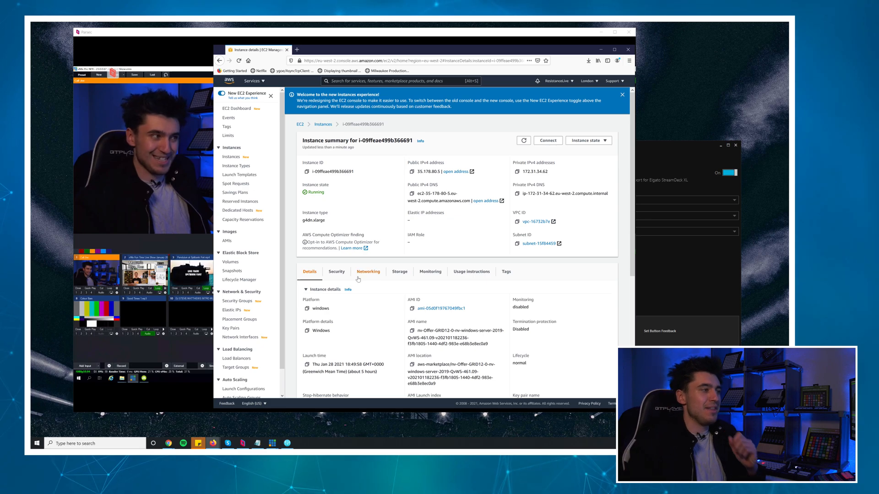
click(337, 271)
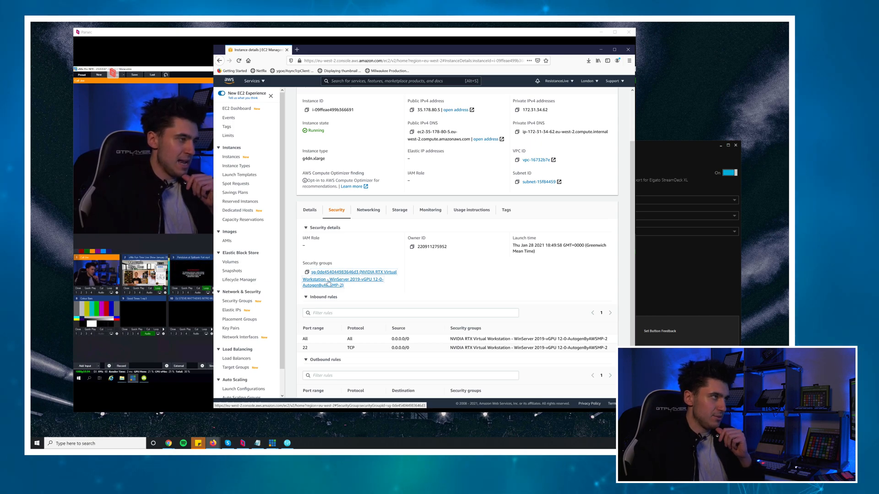
click(343, 276)
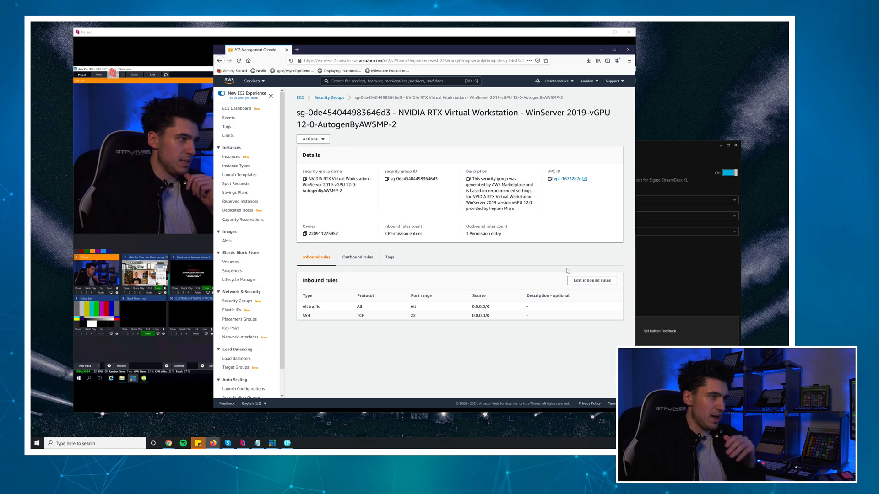
click(591, 281)
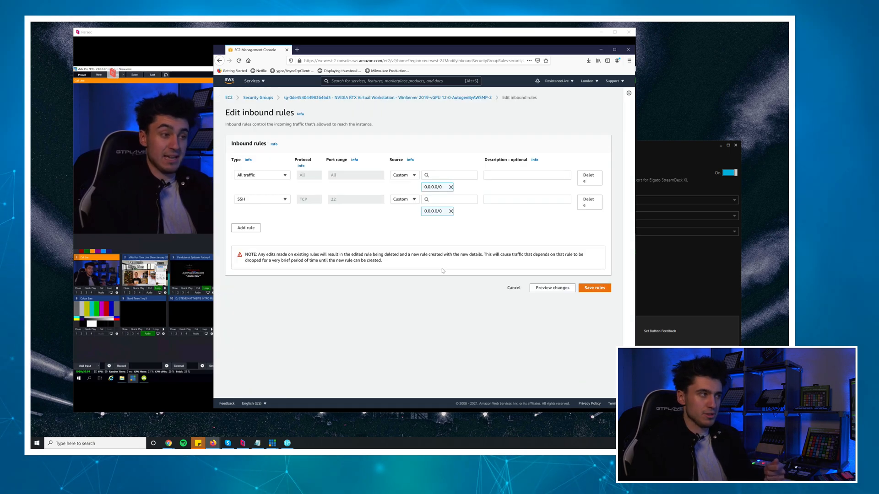
Add and save a Custom TCP inbound rule for port 8099 from 0.0.0.0/0
click(245, 228)
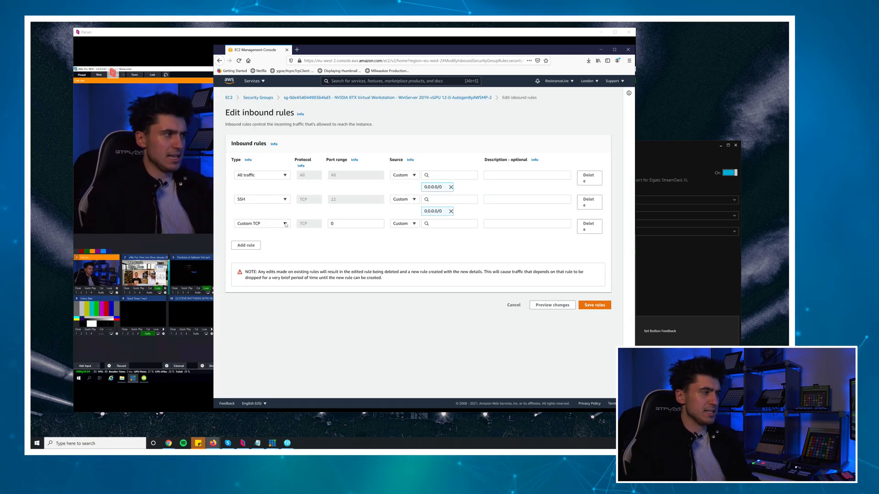
text(8)
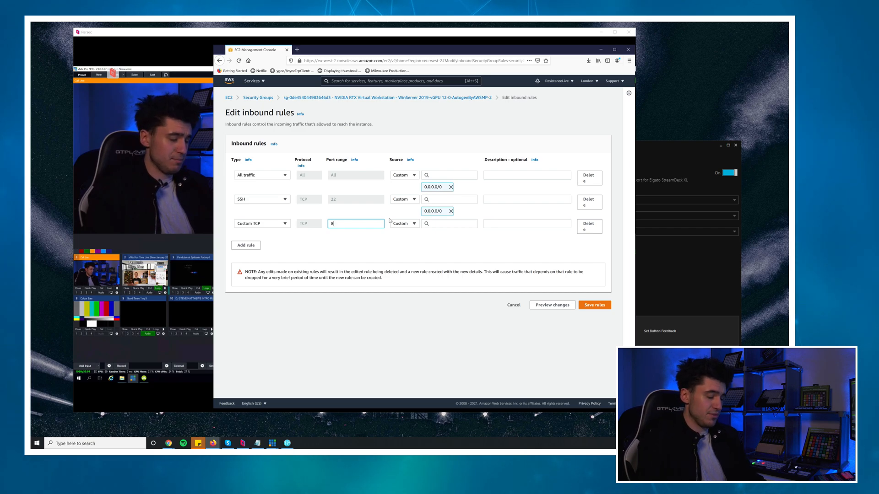
text(099)
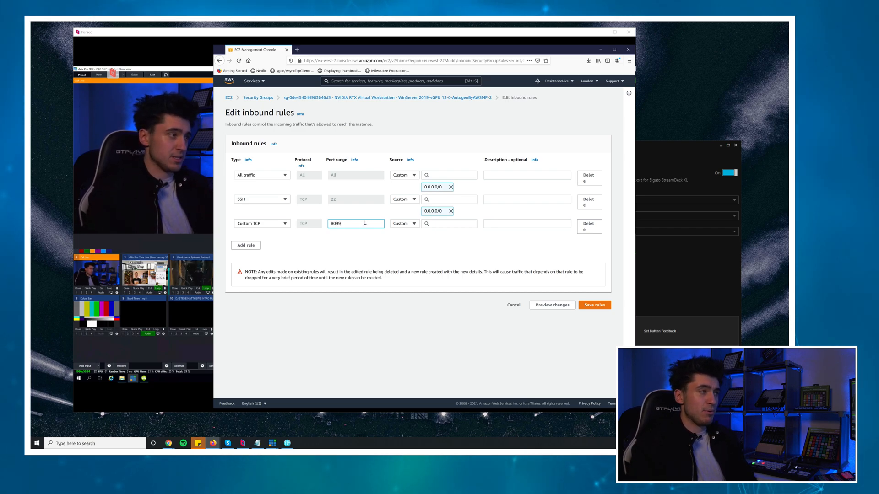
click(450, 223)
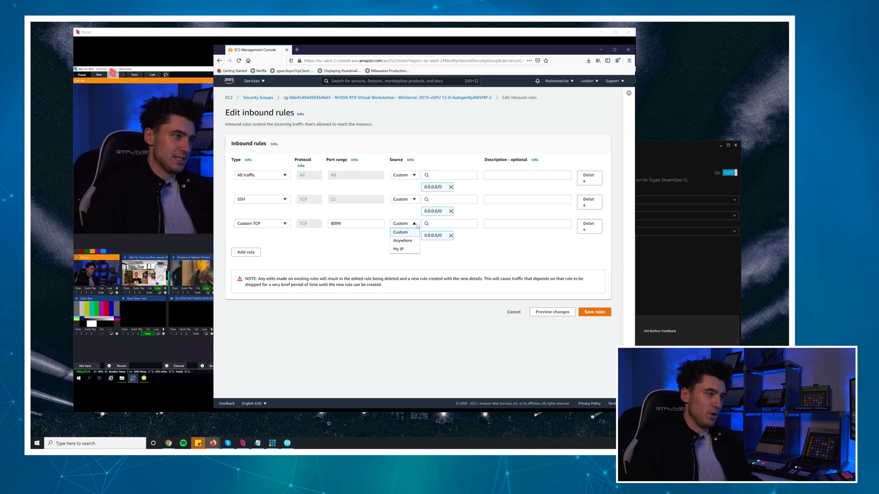
mouse_move(404, 249)
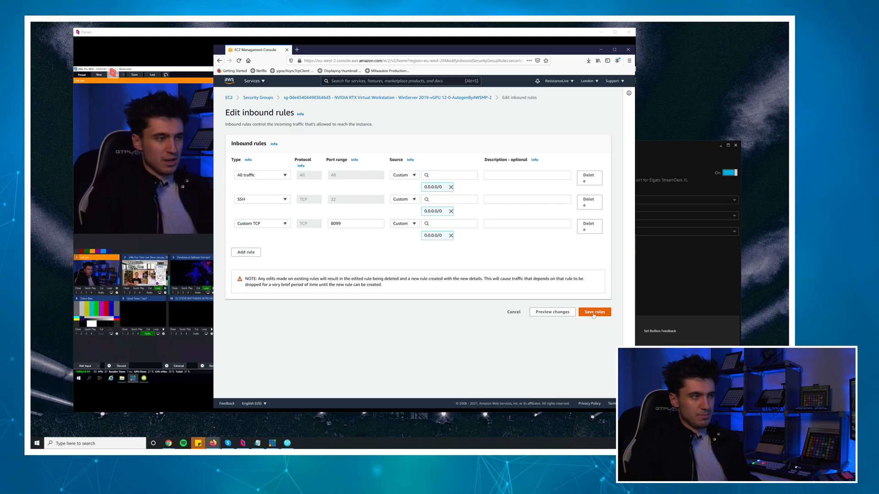
click(594, 311)
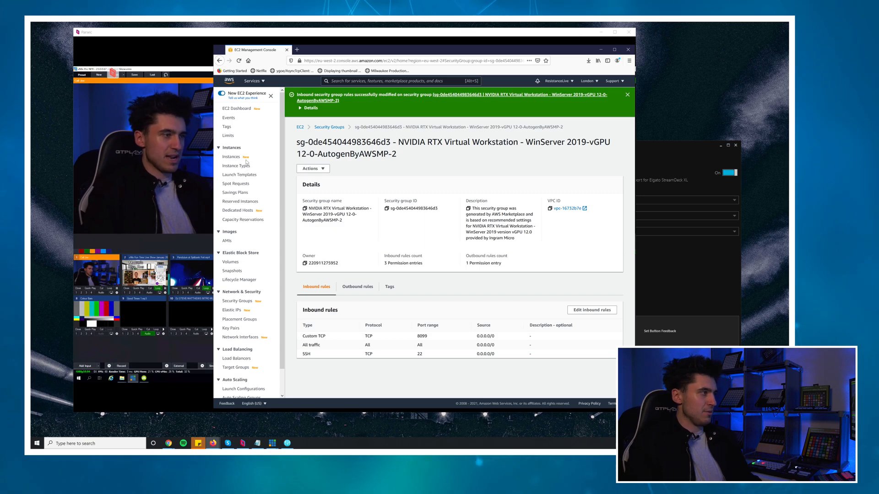
Show the running instance's summary with its public IPv4 address
click(232, 157)
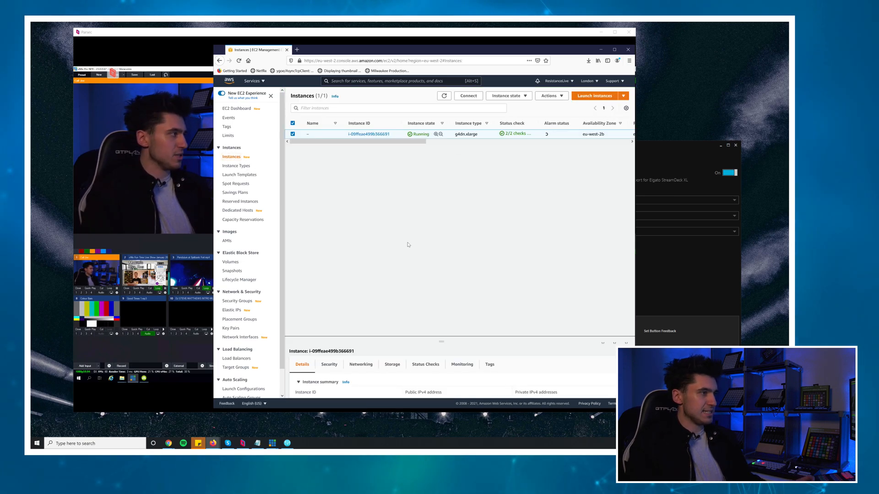
click(367, 134)
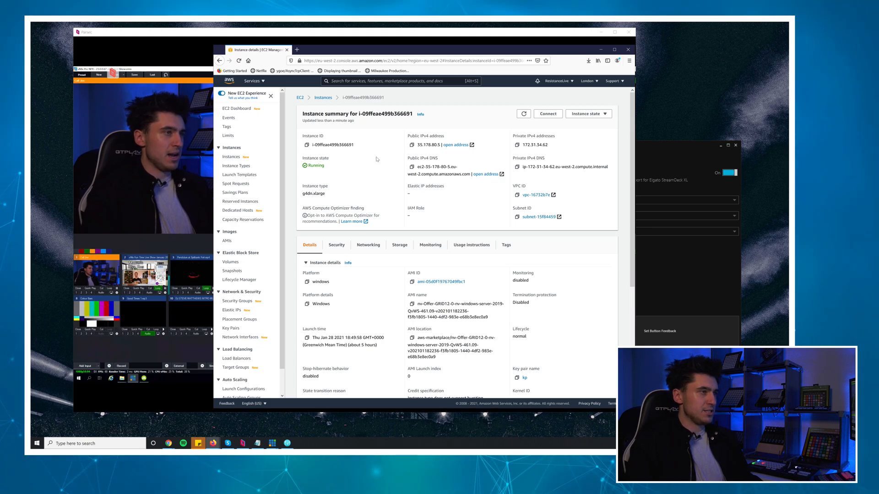
scroll(down, 3)
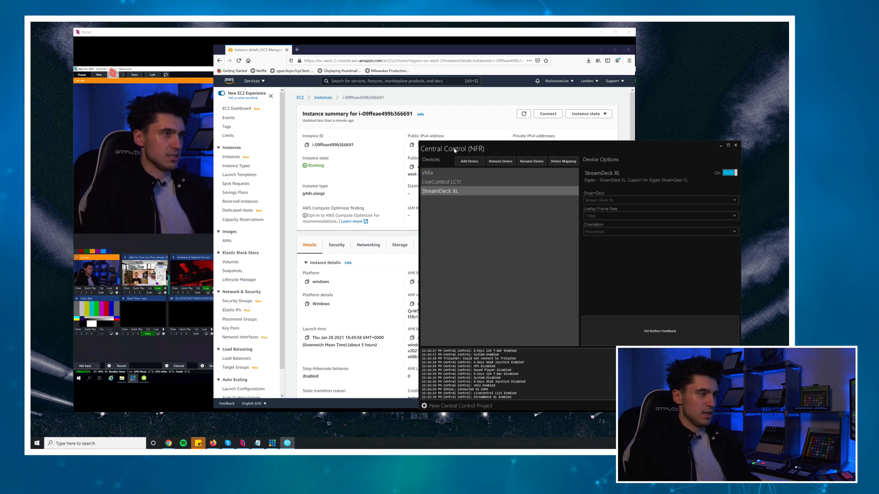
Add a StudioCoast vMix device at IP 172.31.34.62 and switch it on
click(470, 161)
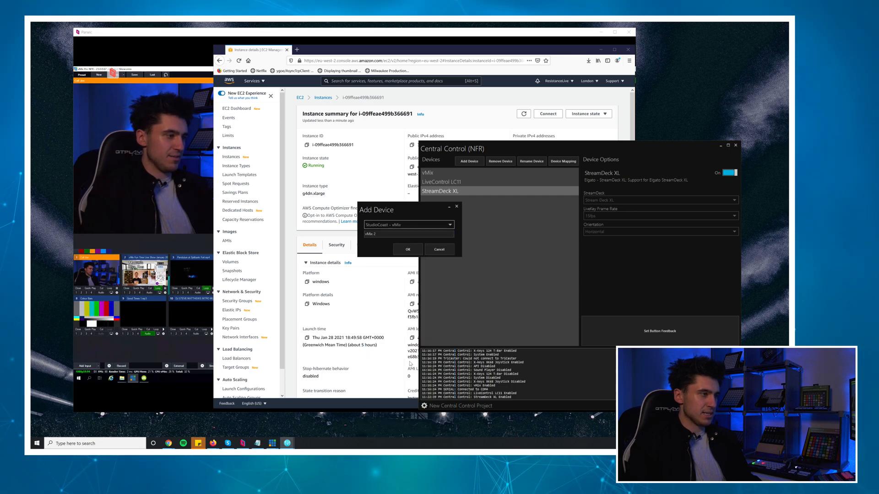
click(407, 249)
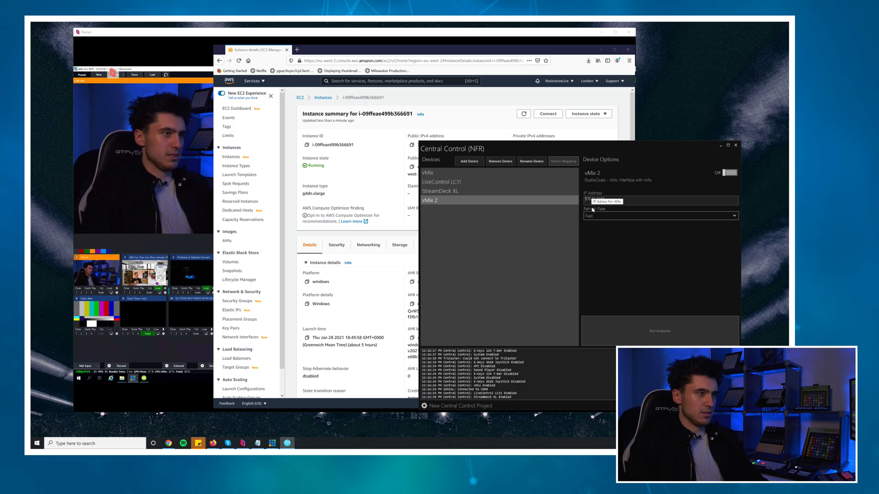
text(172.31.34.62)
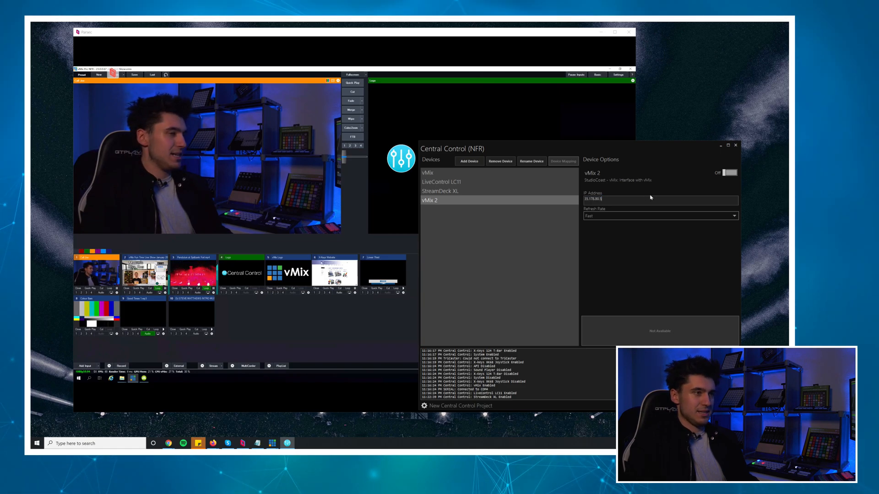
click(730, 172)
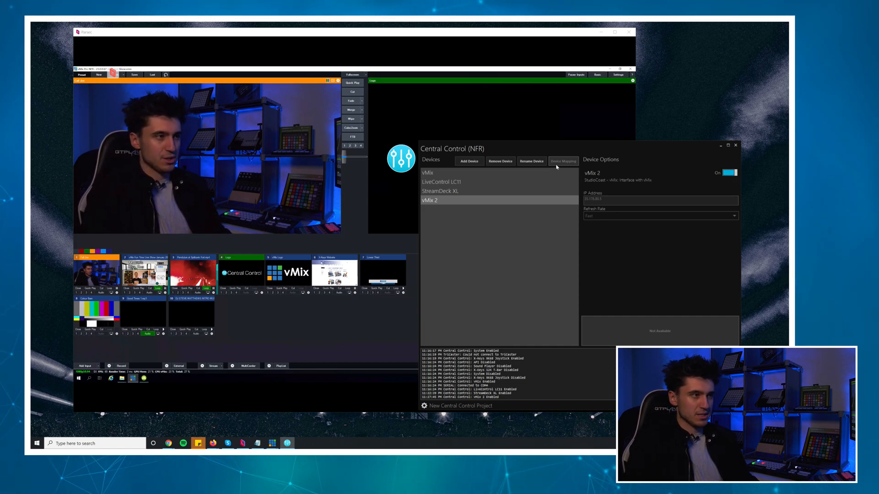
Rename the new vMix device to 'AWS vMix'
click(531, 161)
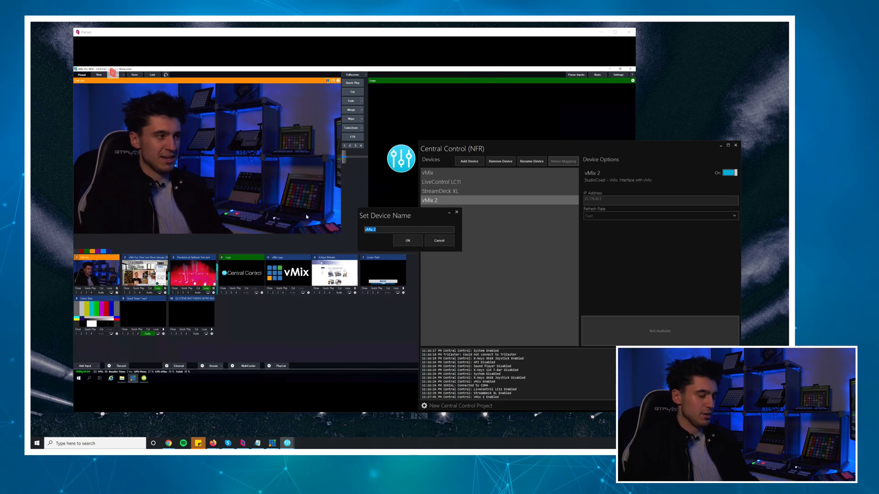
text(AWS vMix)
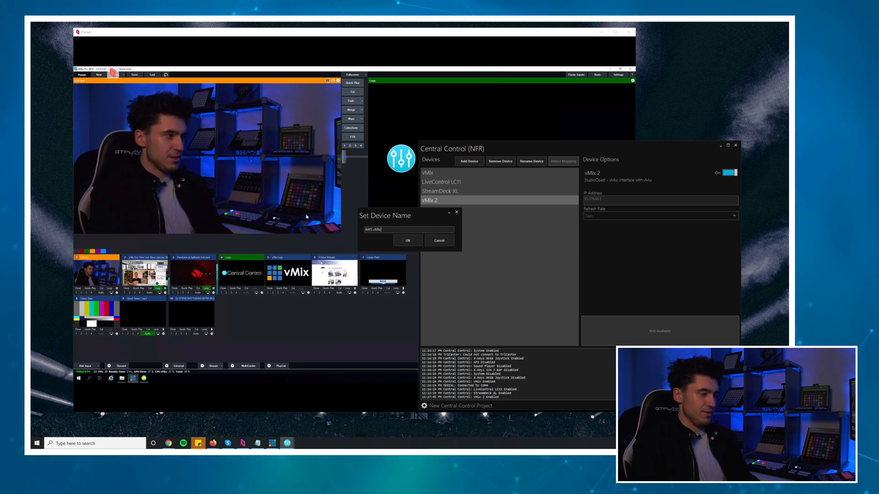
click(408, 240)
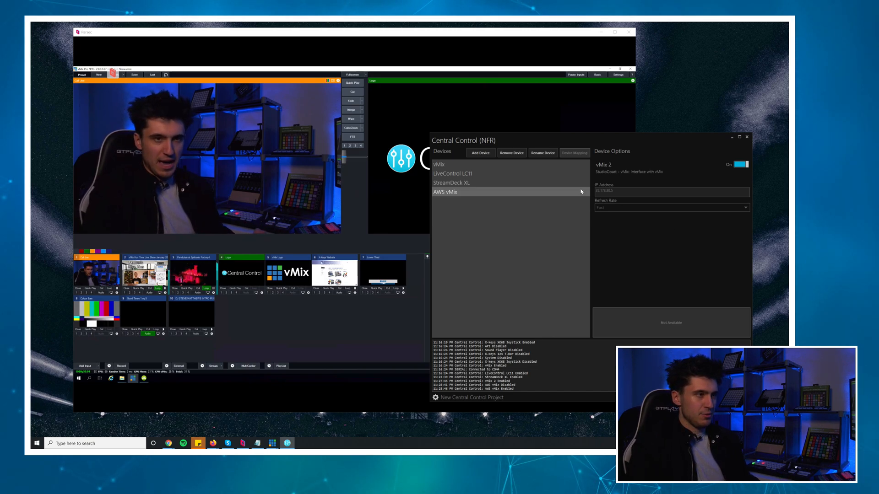
Add X-Keys 124 T-Bar and X-Touch Universal devices, with the T-Bar enabled
click(480, 152)
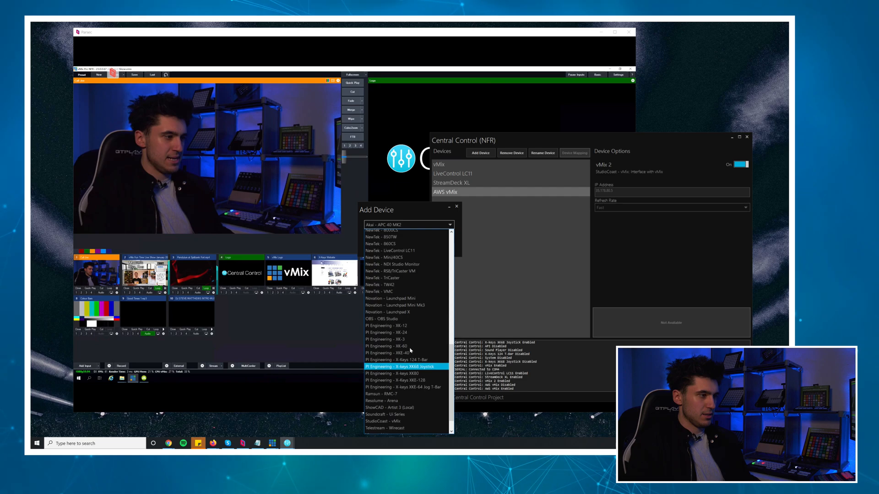
click(396, 360)
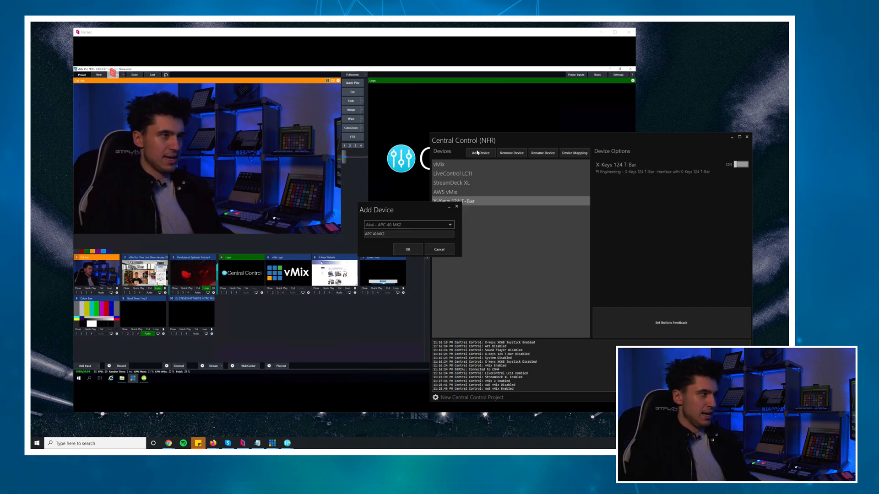
click(448, 225)
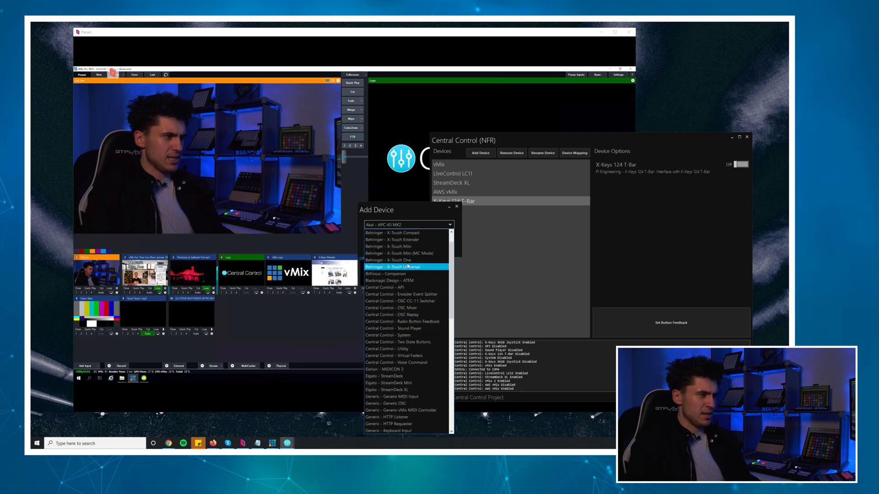
click(405, 267)
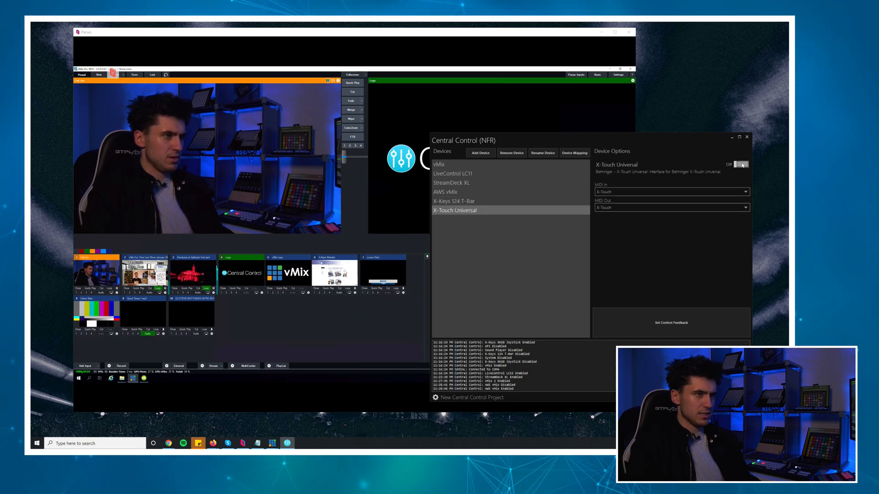
click(454, 201)
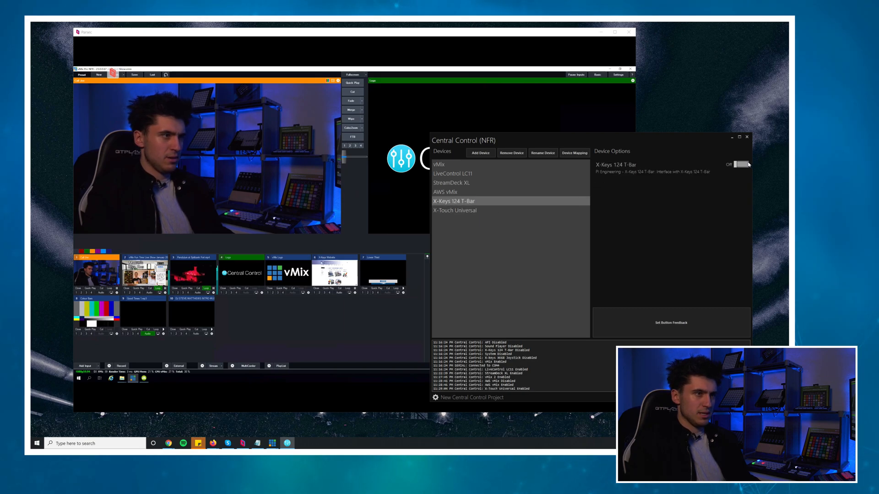
click(740, 165)
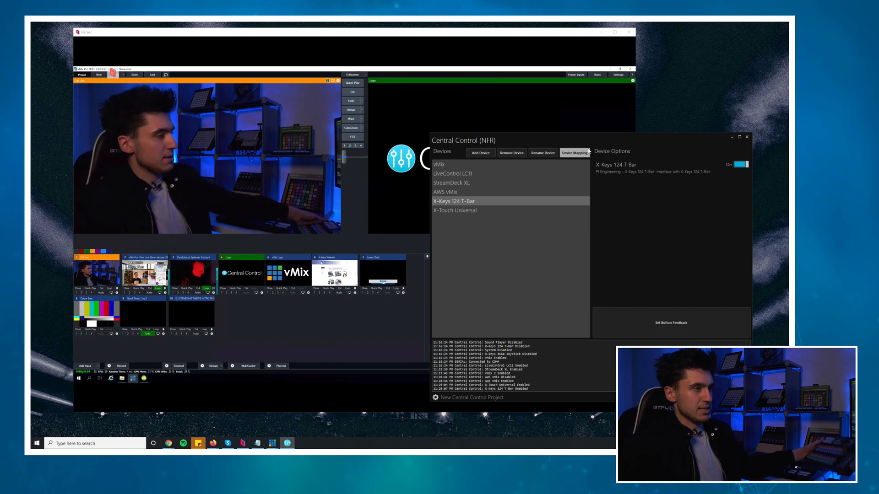
In the T-Bar's mapping, make AWS vMix the device its buttons command
click(573, 153)
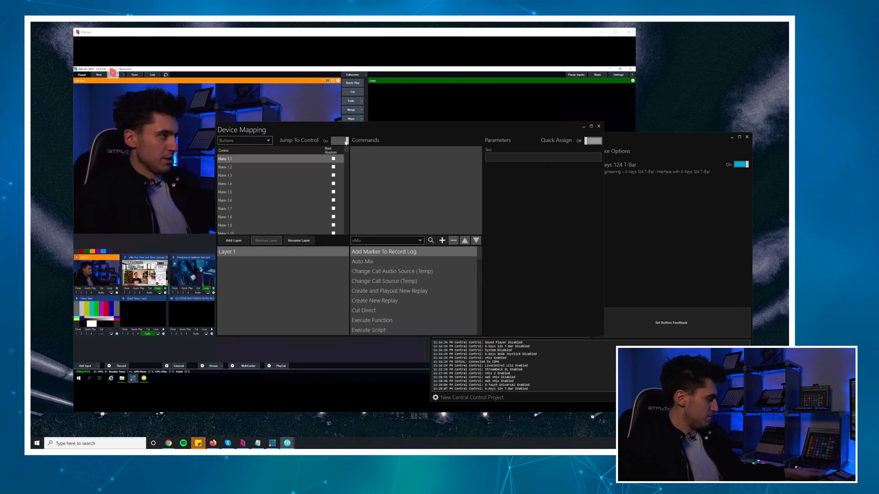
click(420, 240)
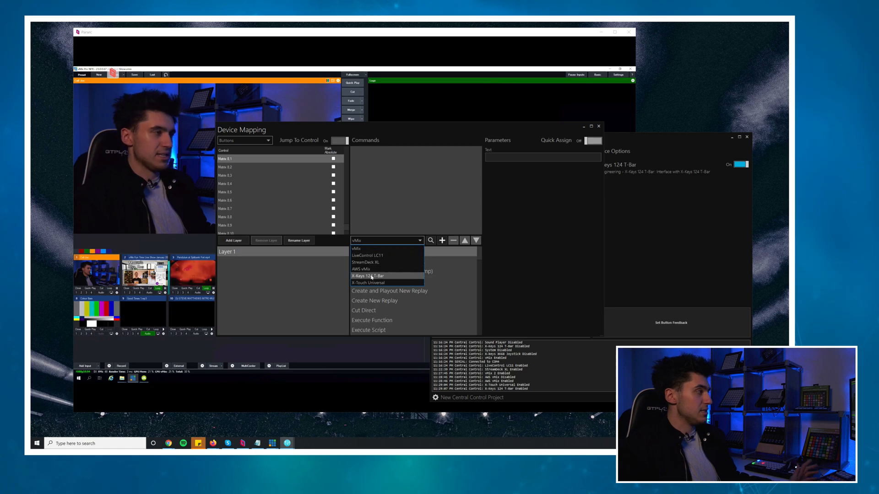
mouse_move(375, 269)
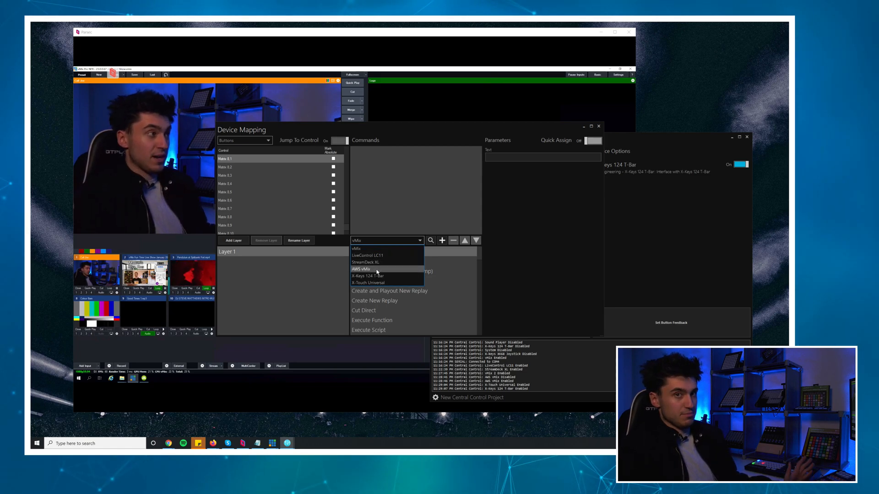
click(361, 269)
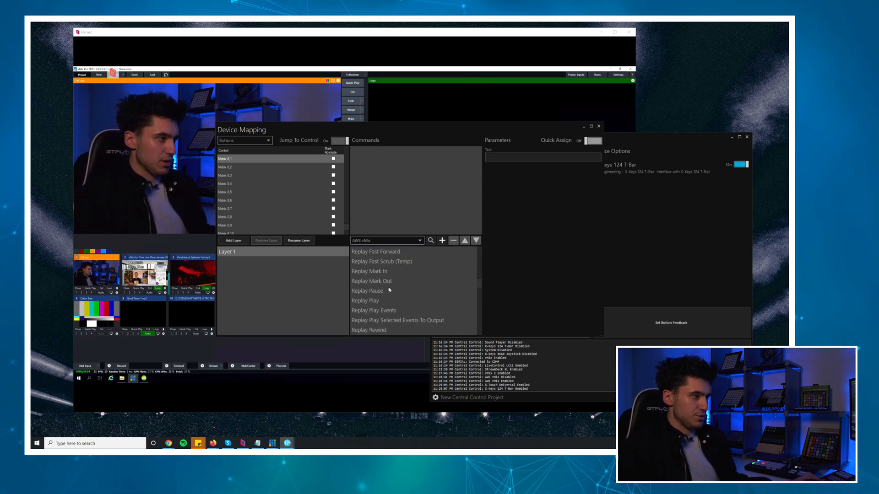
scroll(down, 3)
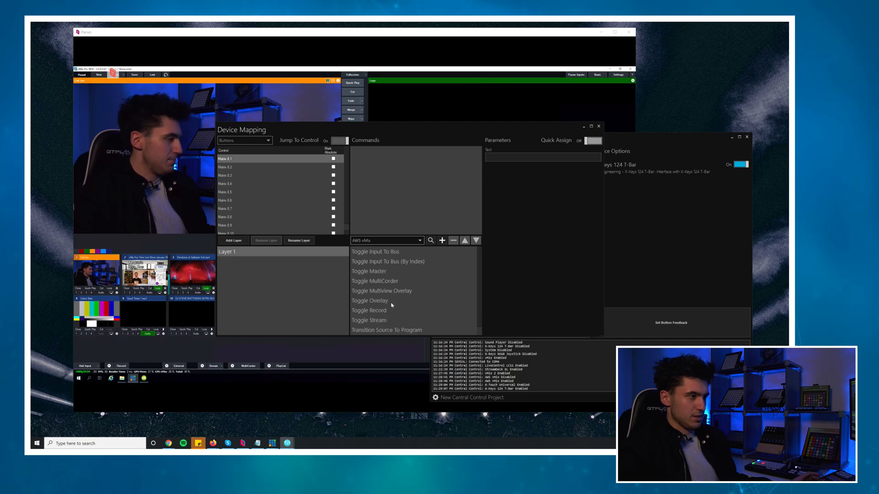
Assign Set Mix Preview (searched as 'prev') and Set Mix Program to buttons
click(431, 240)
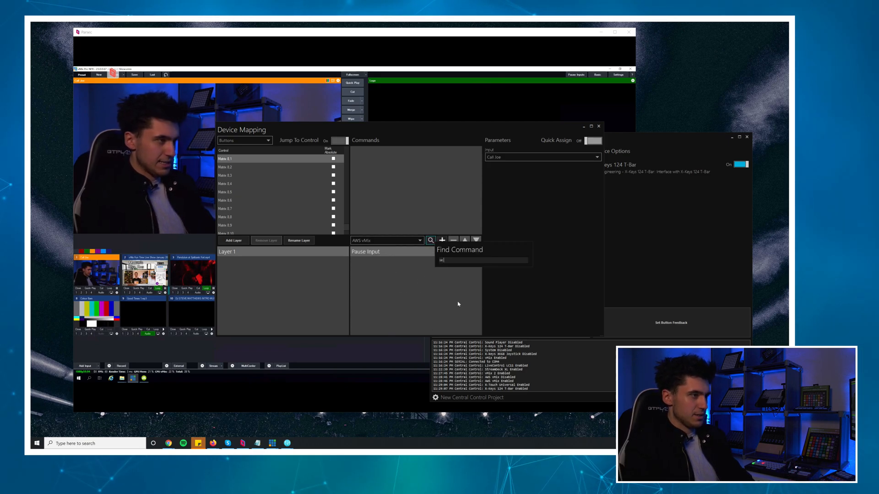
text(previ)
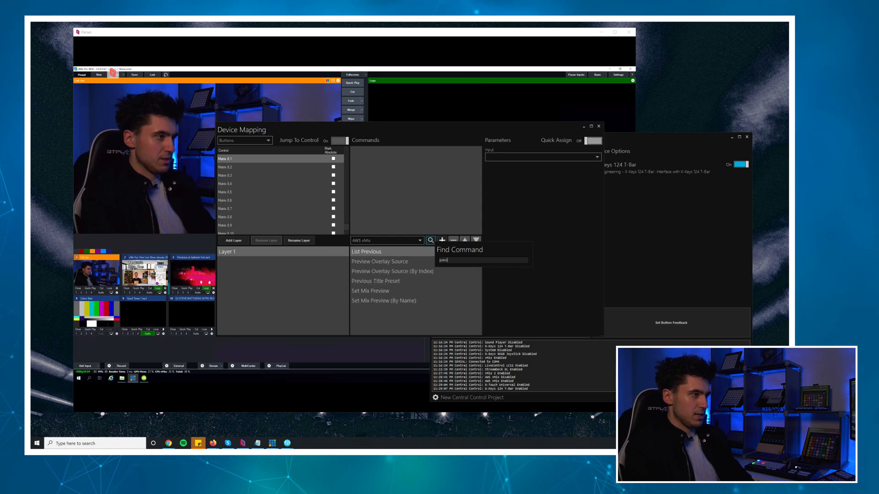
click(370, 271)
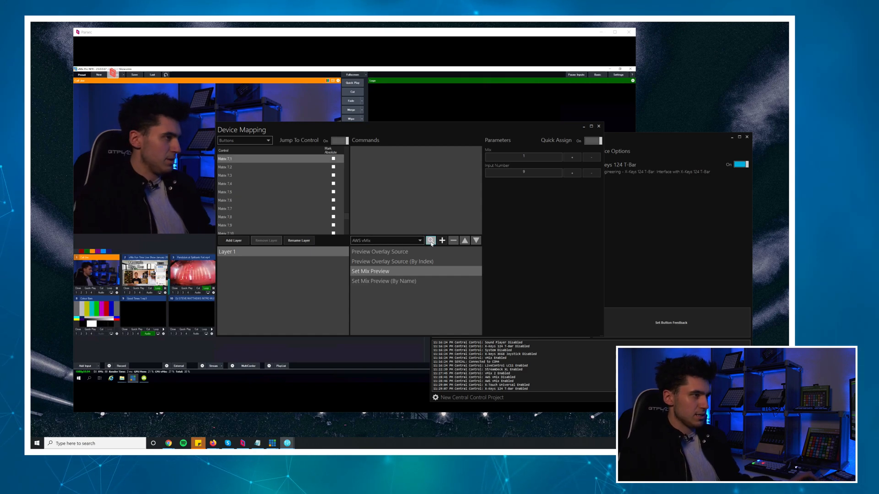
click(431, 240)
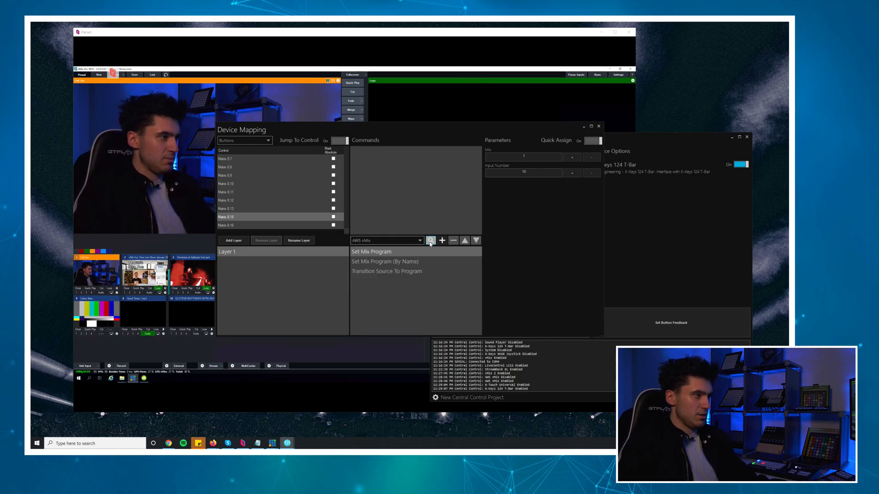
Give two buttons the AWS vMix Take Mix and Auto Mix commands
click(430, 240)
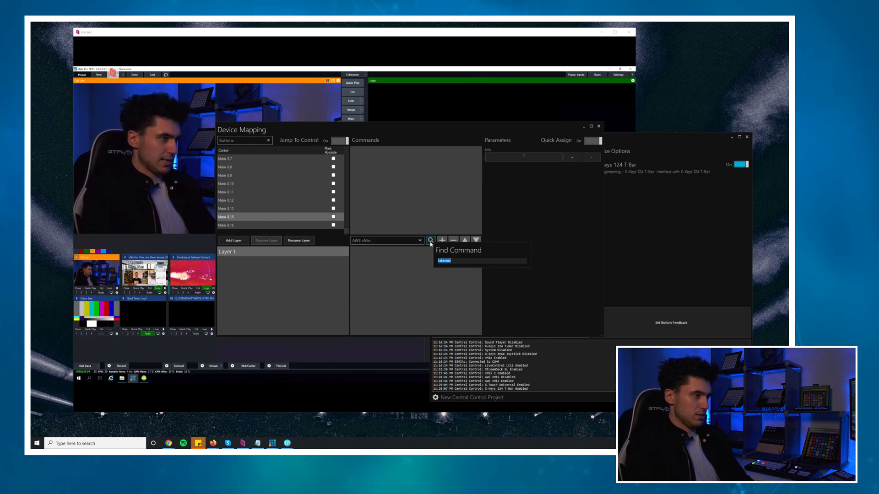
click(444, 260)
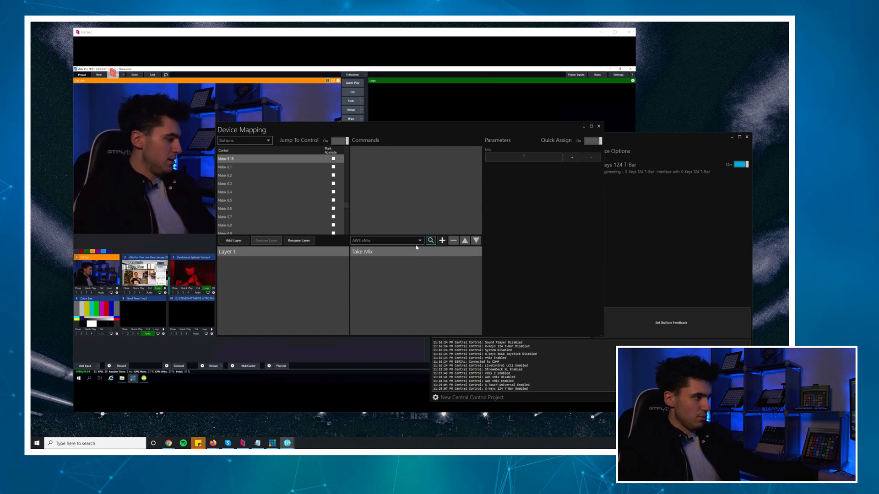
click(430, 240)
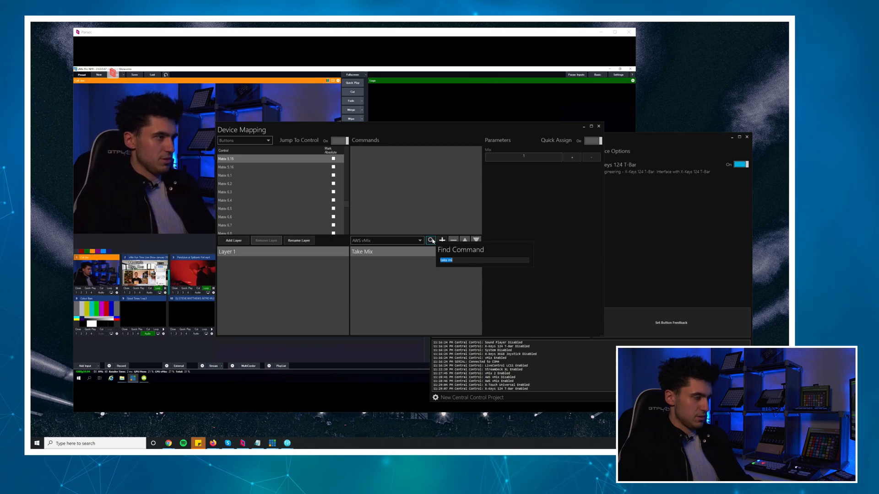
text(auto)
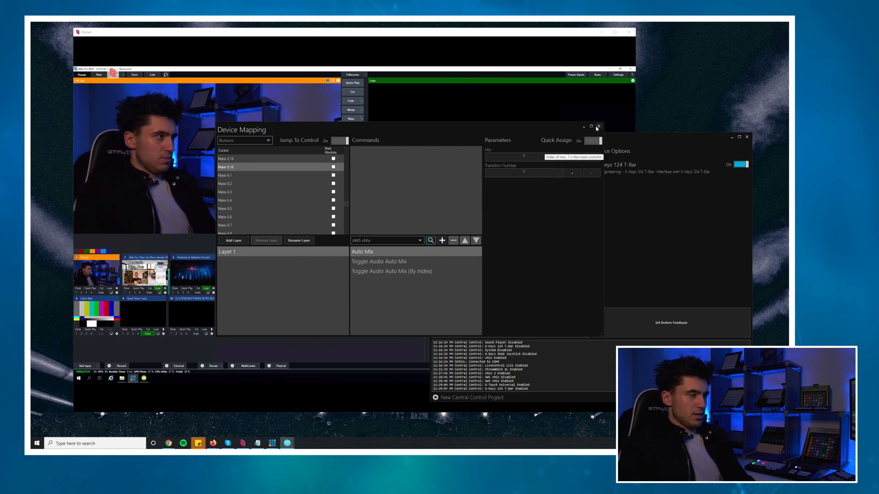
click(602, 126)
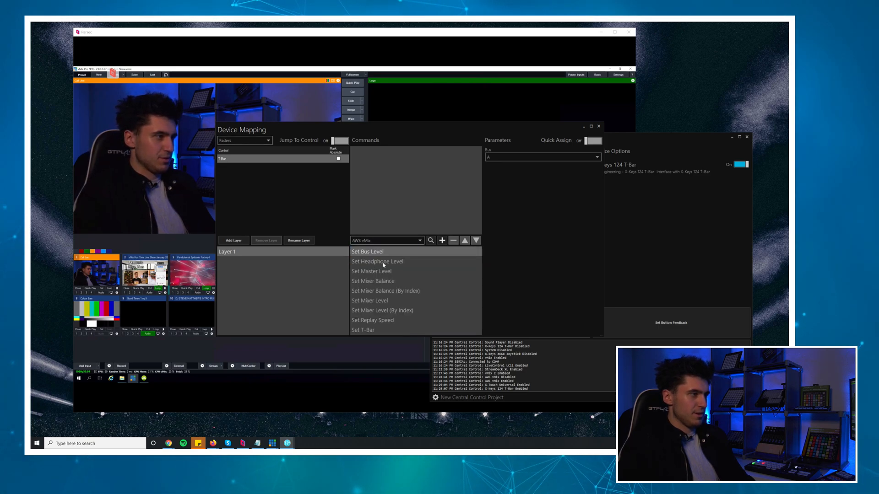
Map the T-Bar fader to AWS vMix Set T-Bar and close the mapping window
click(431, 240)
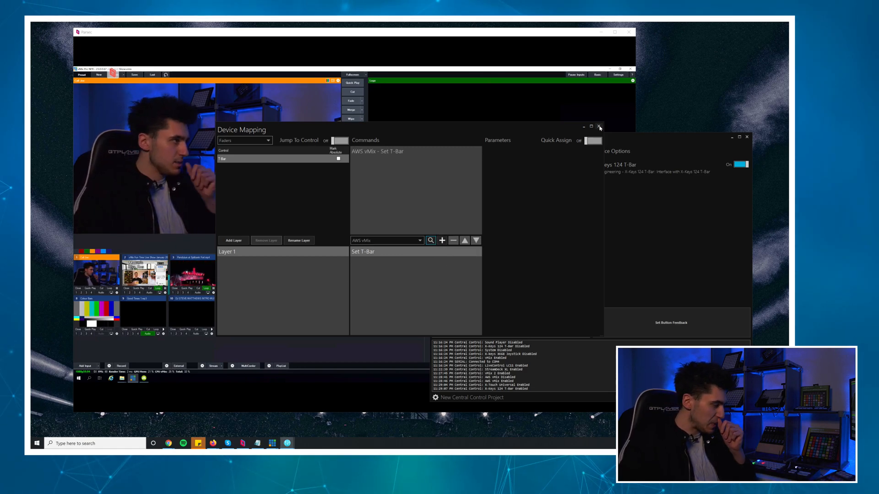
click(600, 126)
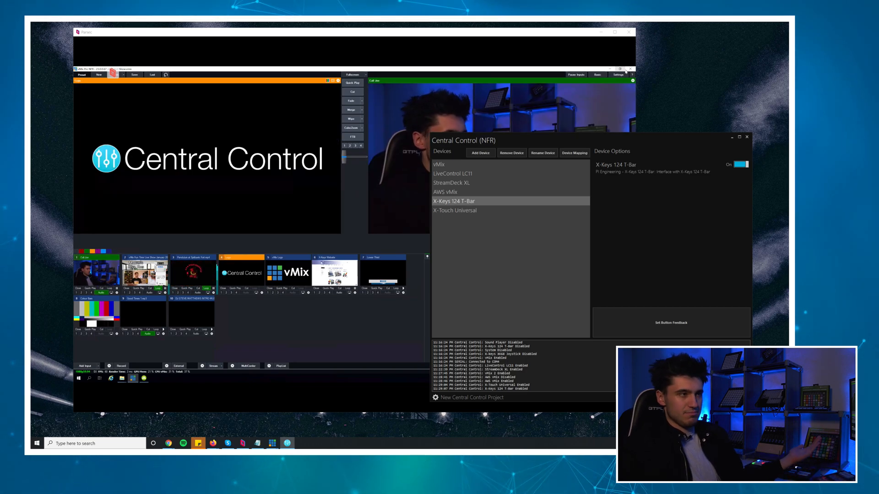
Select the X-Touch Universal after LiveControl LC11 and StreamDeck XL, and open its mapping
click(452, 174)
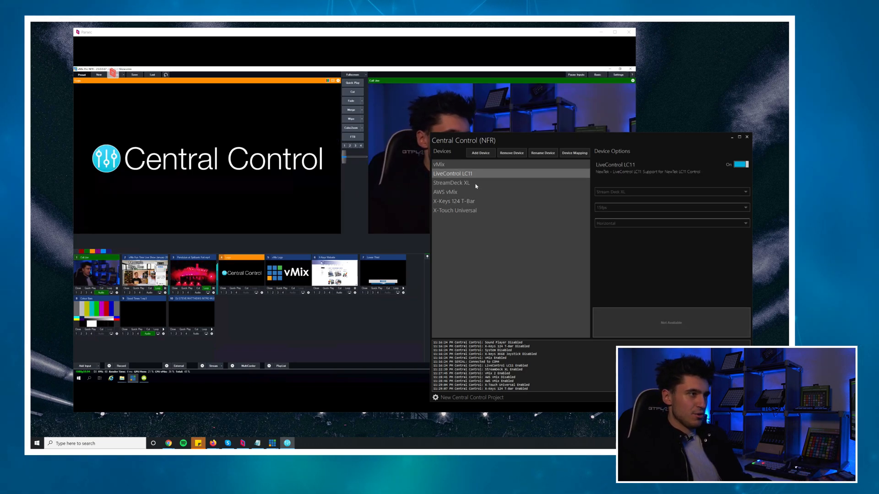
click(452, 182)
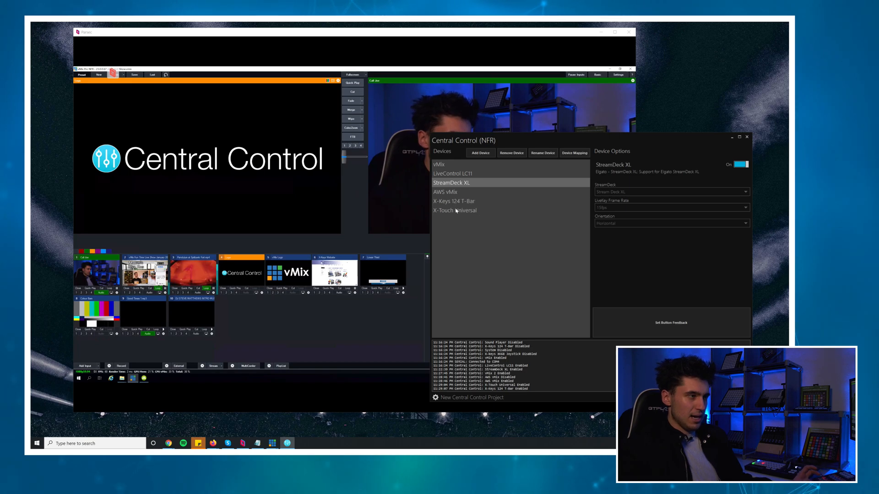
click(454, 211)
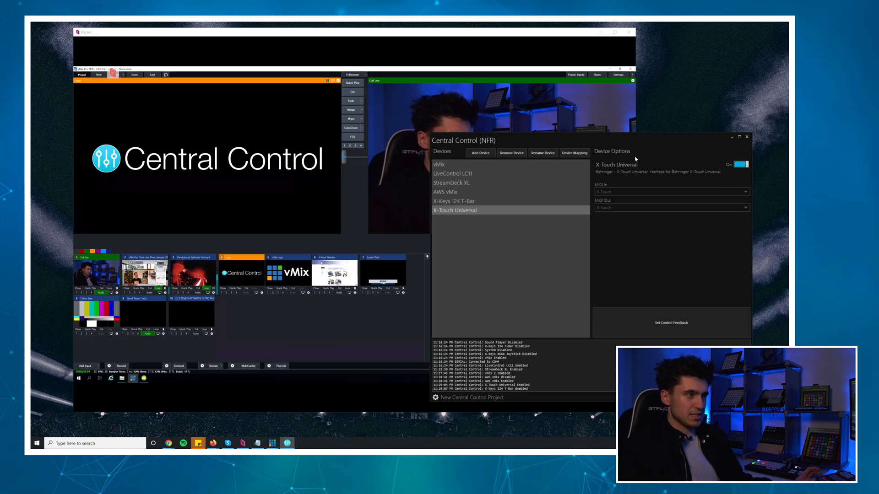
click(575, 153)
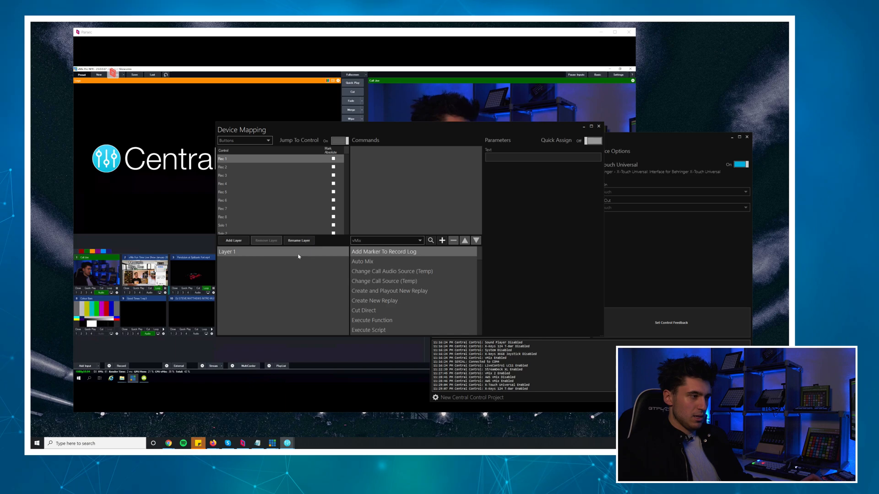
Review the existing Set Mixer Level mappings on Fader 1 and another fader
click(244, 141)
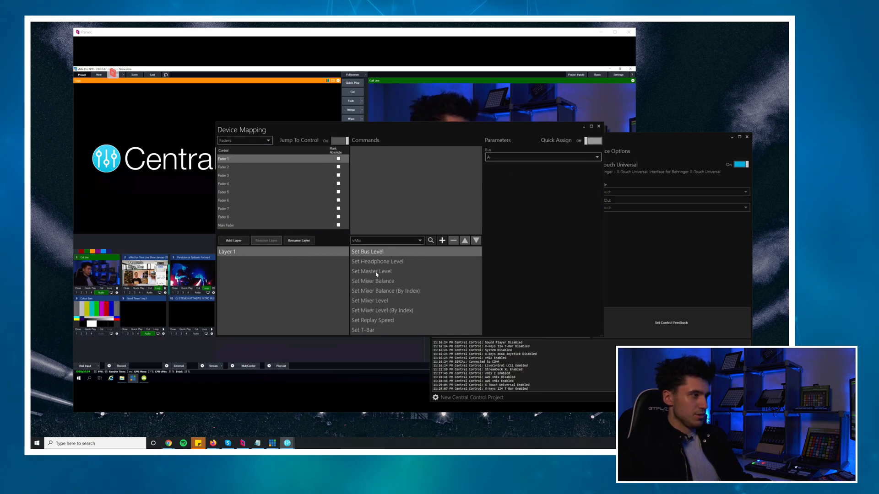
click(370, 300)
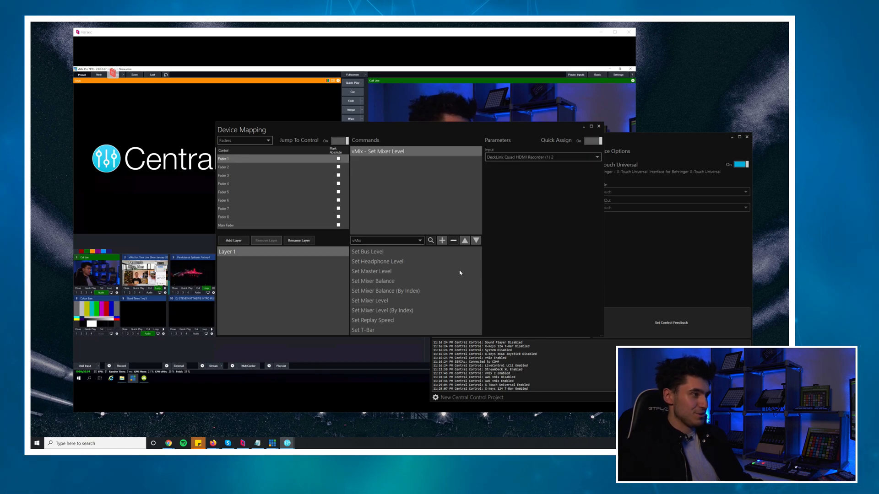
click(242, 167)
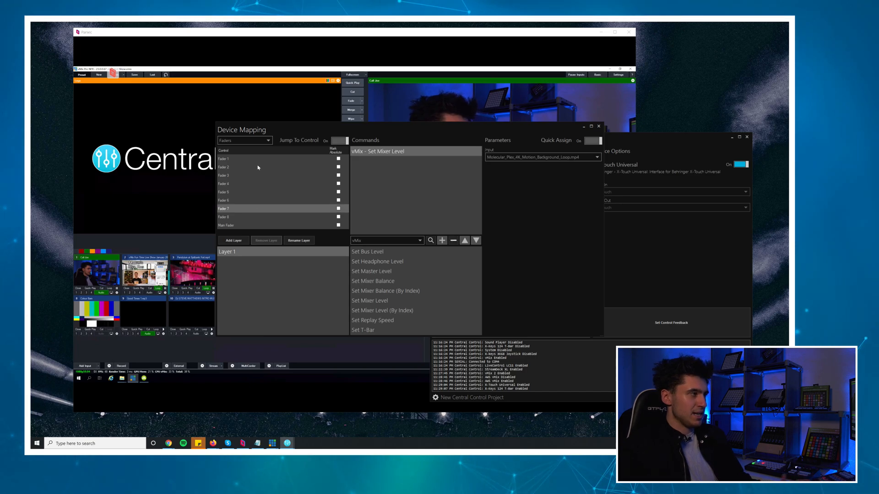
click(243, 158)
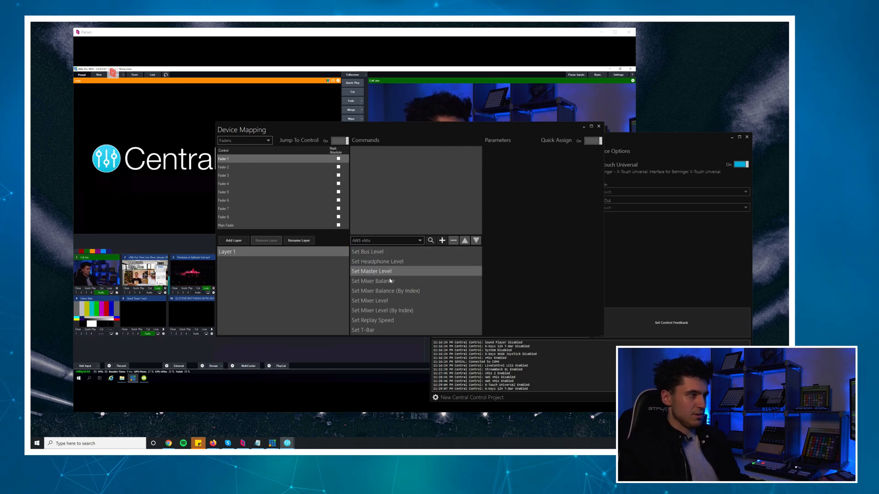
Remap Fader 1 to AWS vMix Set Mixer Level with its input chosen
click(370, 301)
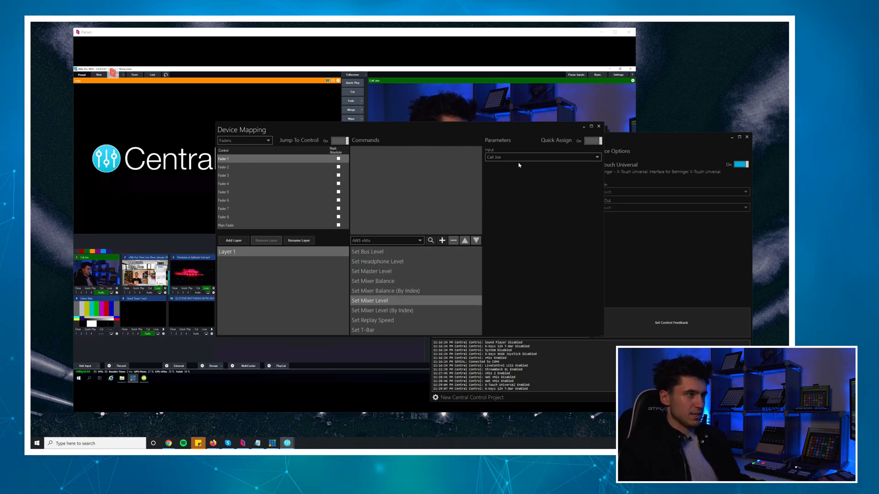
click(241, 167)
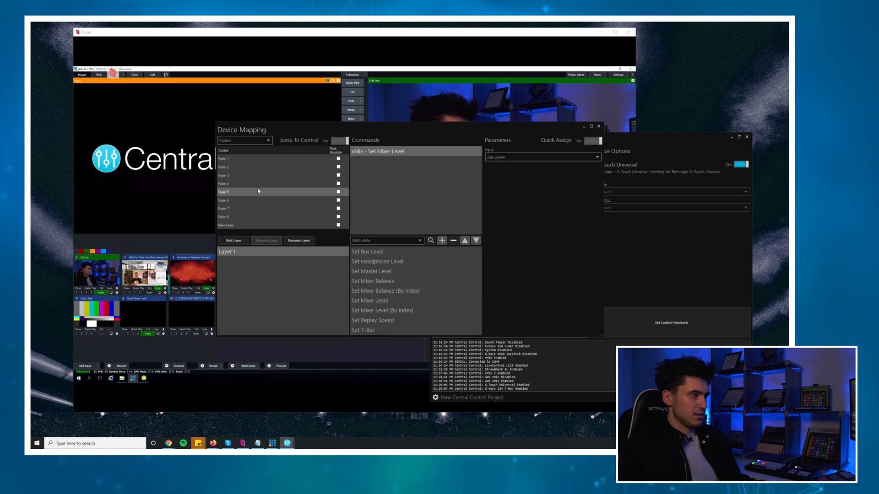
click(266, 141)
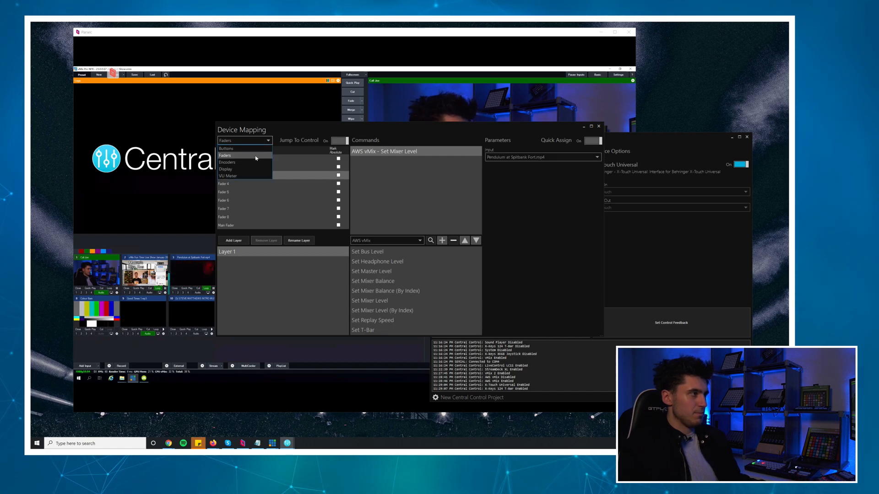
Give a VU meter an input for Get Audio Level, then close the mapping window
click(227, 176)
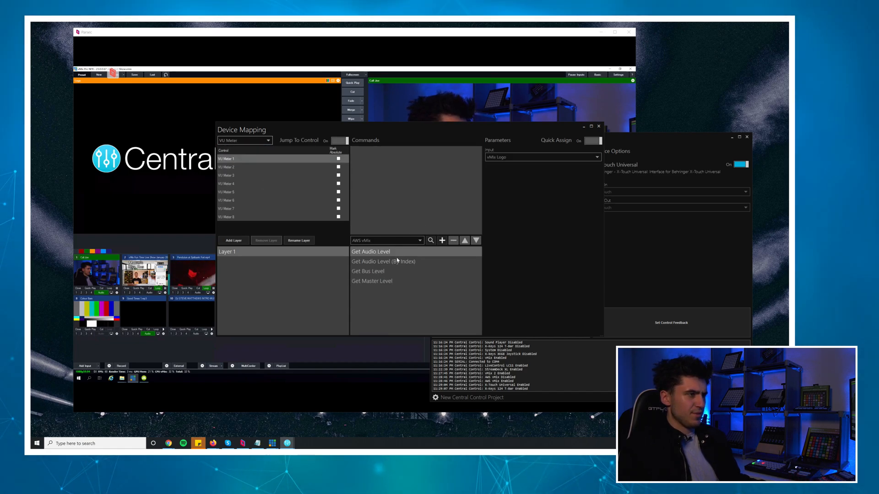
click(593, 157)
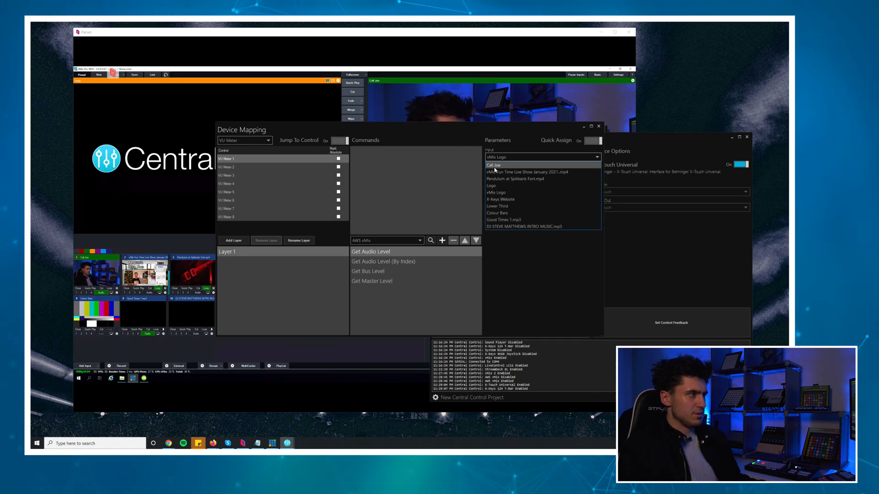
click(527, 172)
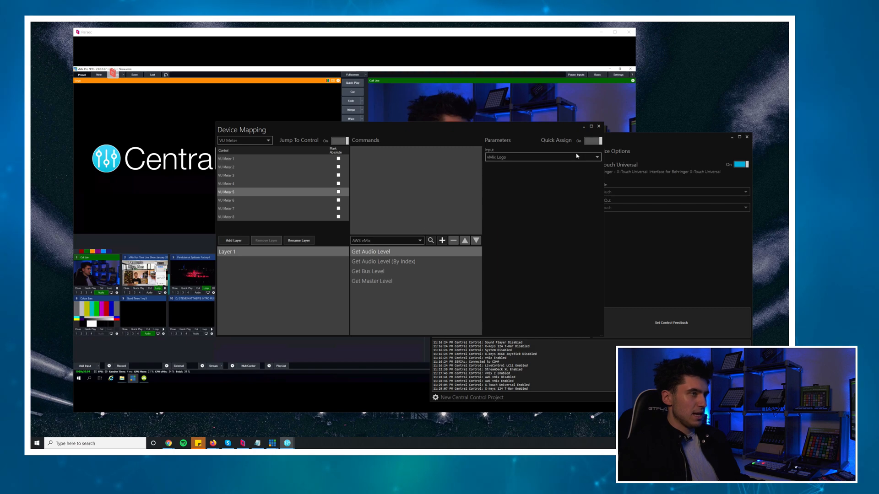
click(599, 125)
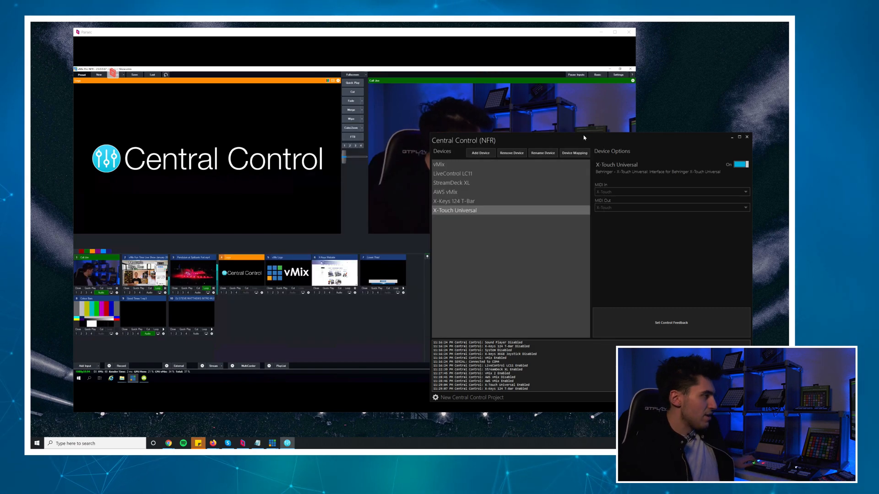